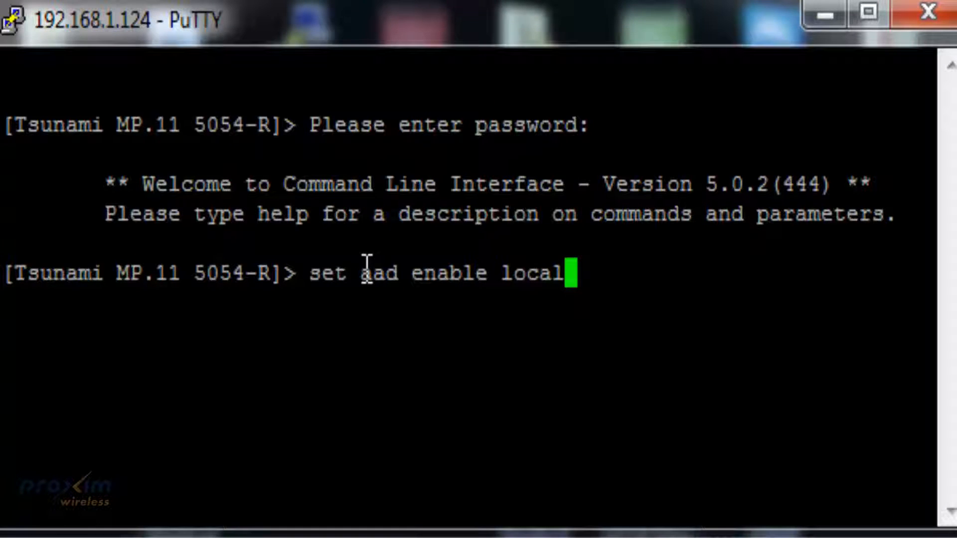
mouse_move(404, 259)
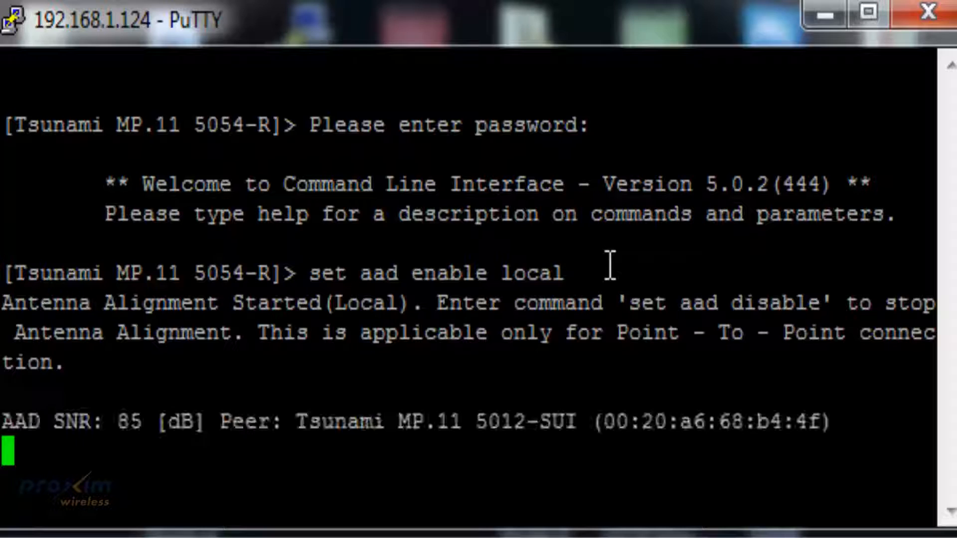
type("set aad enable remote")
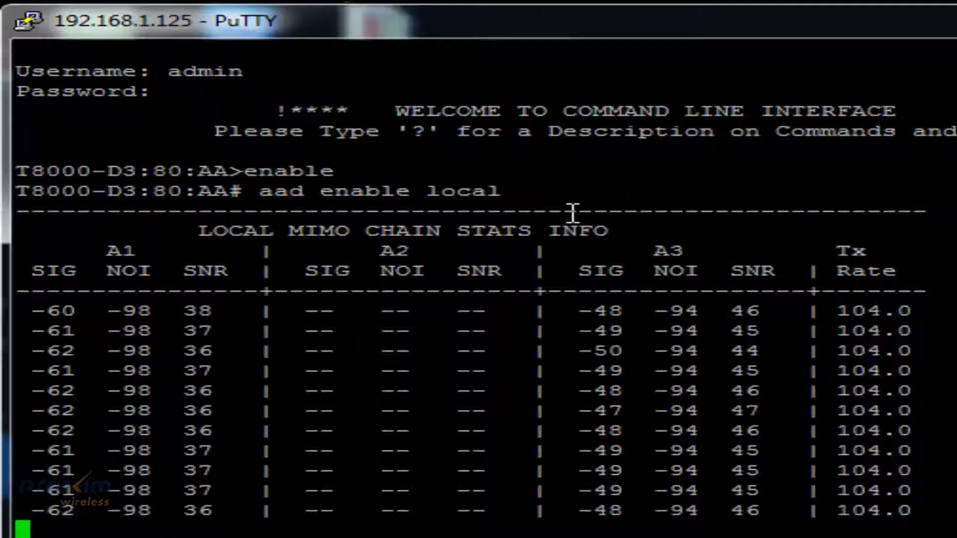
scroll("down", 3)
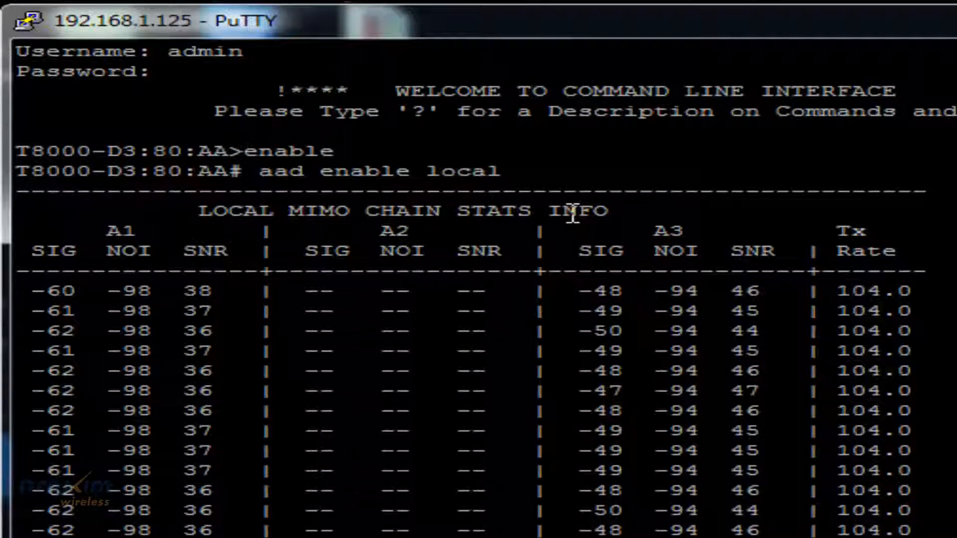
scroll("down", 3)
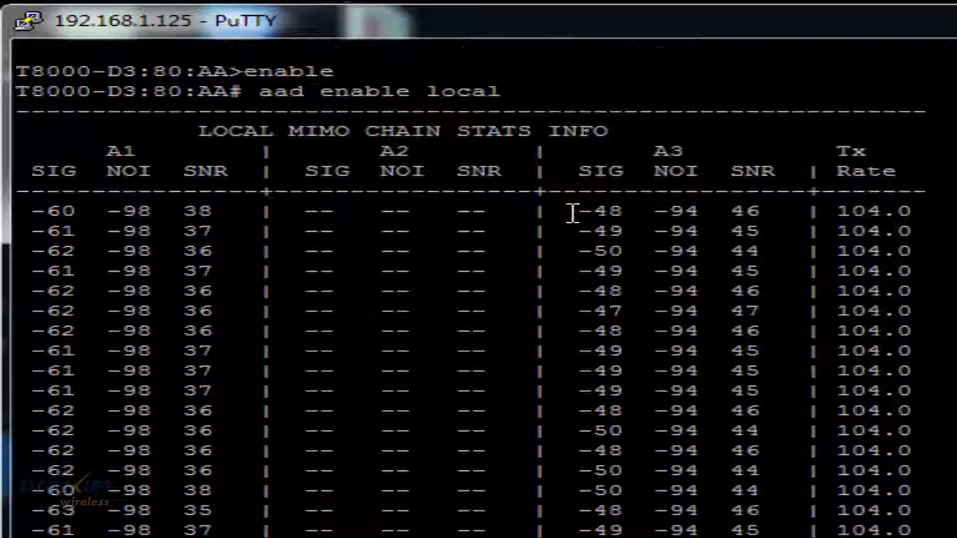
scroll("down", 3)
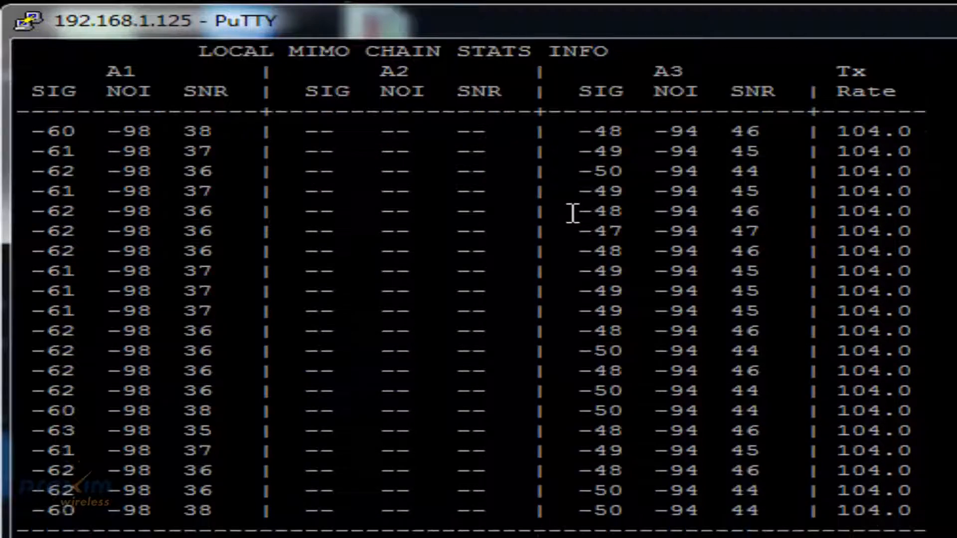
scroll("down", 3)
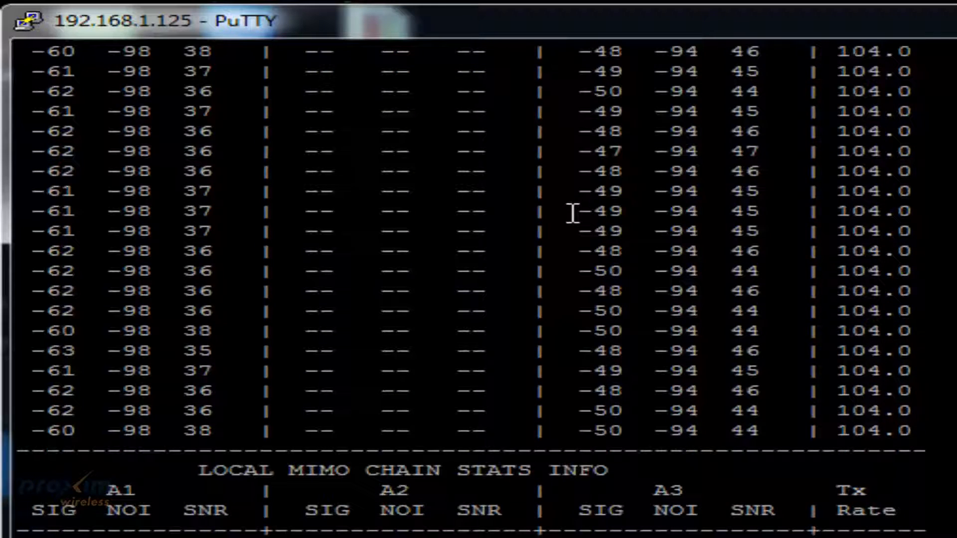
scroll("down", 3)
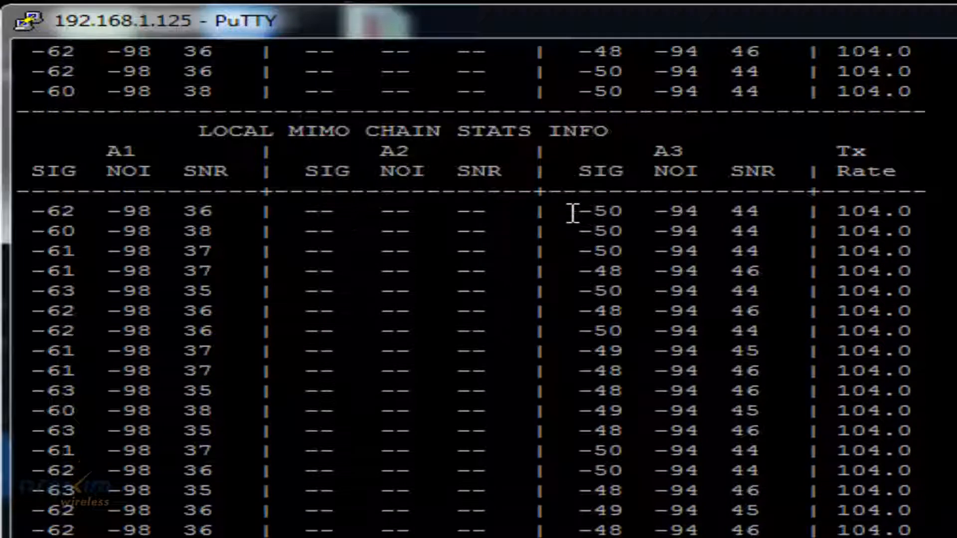
scroll("down", 3)
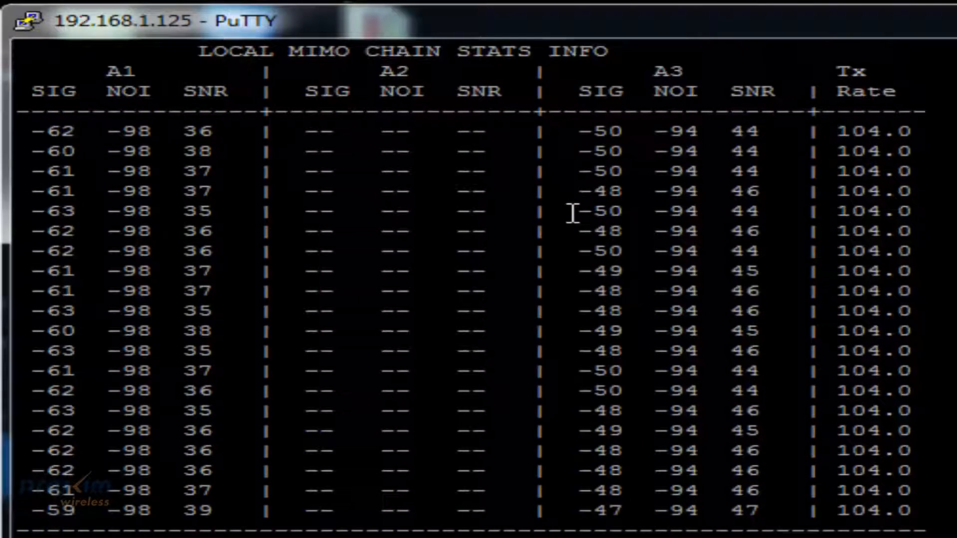
scroll("down", 3)
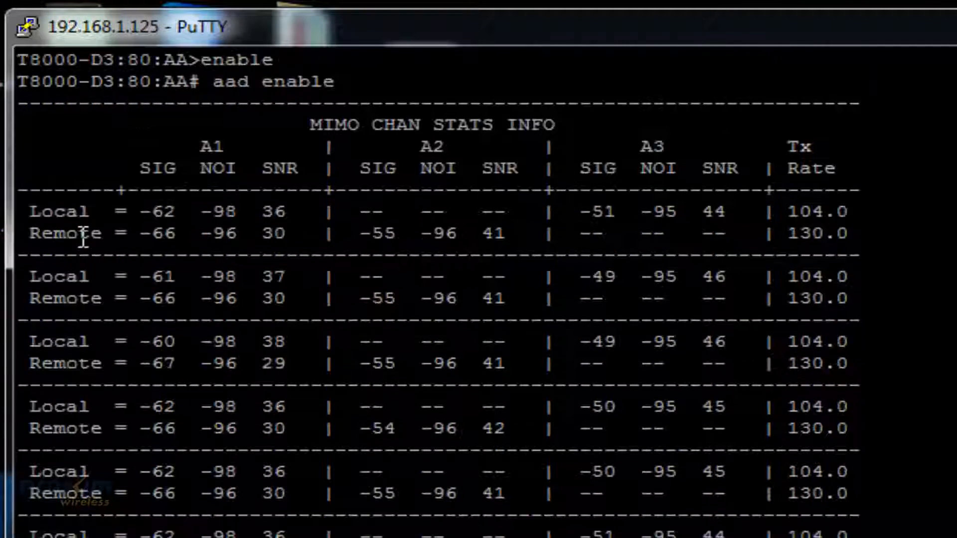
scroll("down", 3)
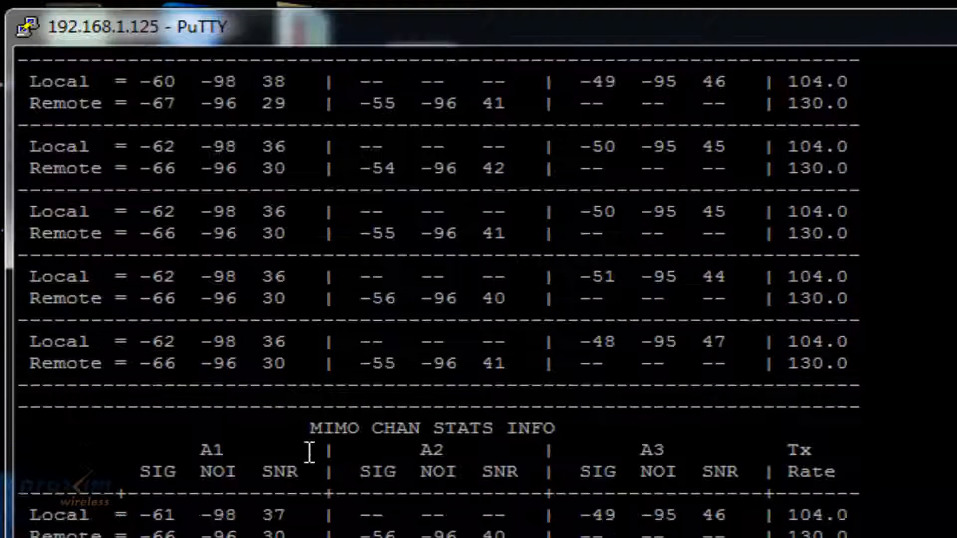
scroll("down", 3)
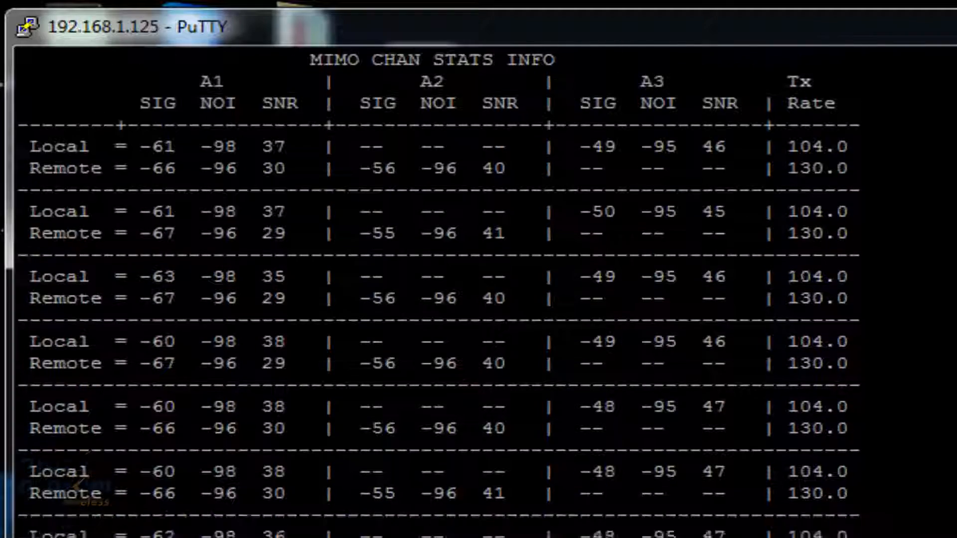
scroll("down", 3)
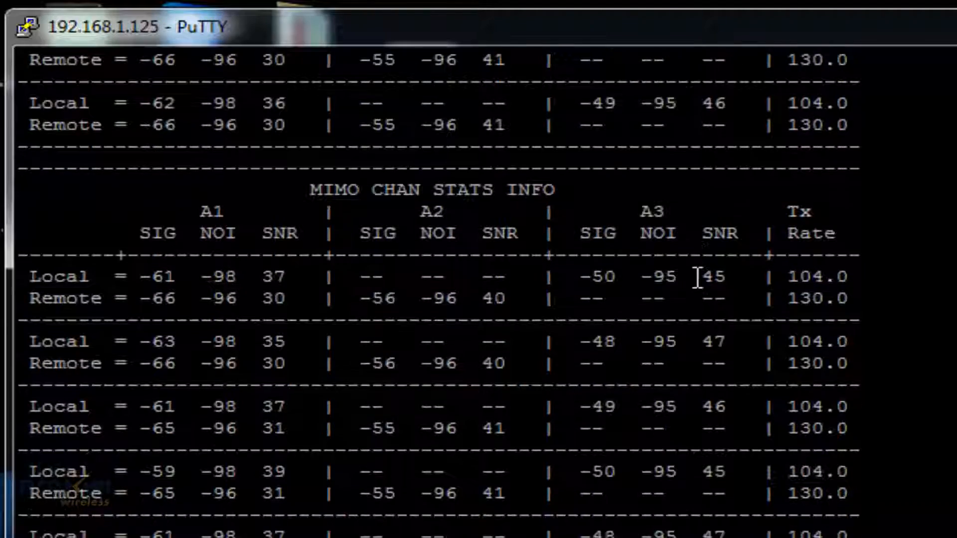
scroll("down", 3)
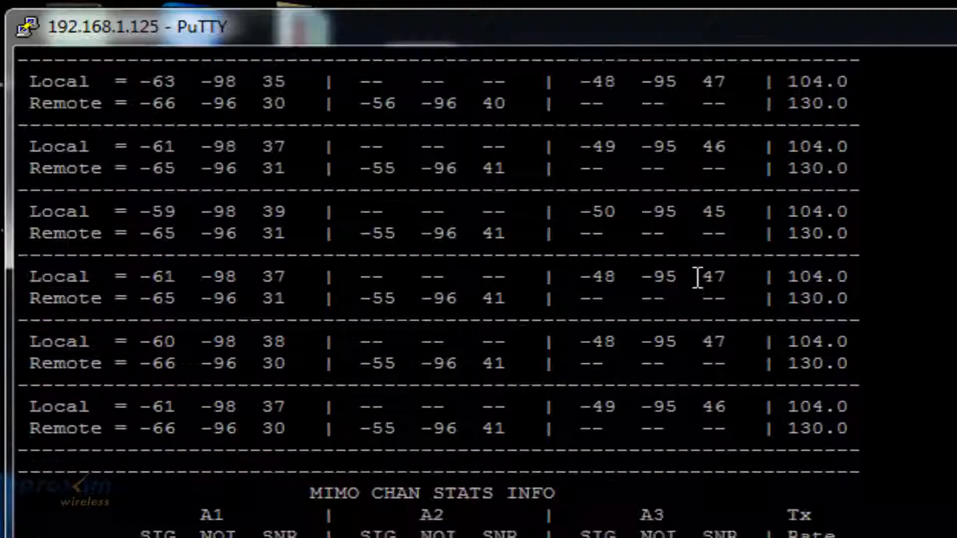
scroll("down", 3)
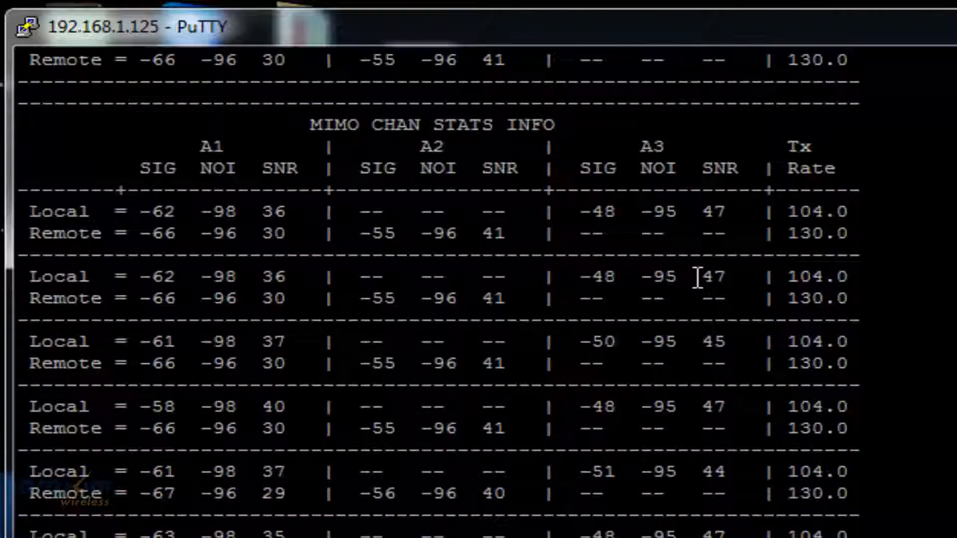
scroll("down", 3)
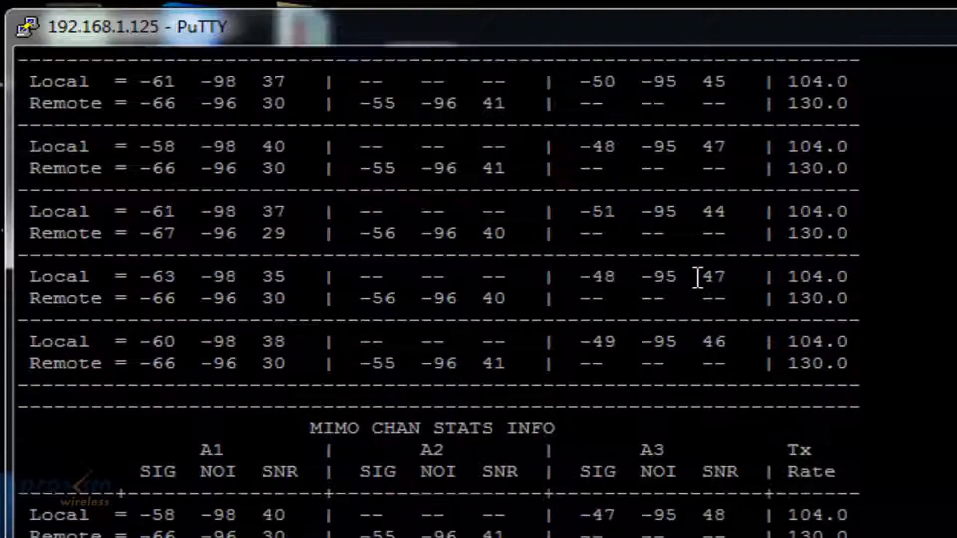
scroll("down", 3)
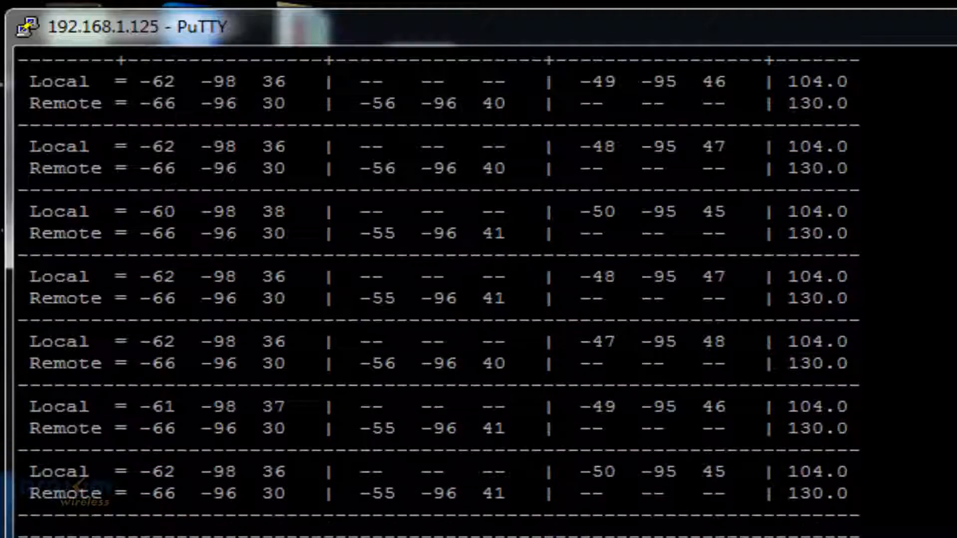
scroll("down", 3)
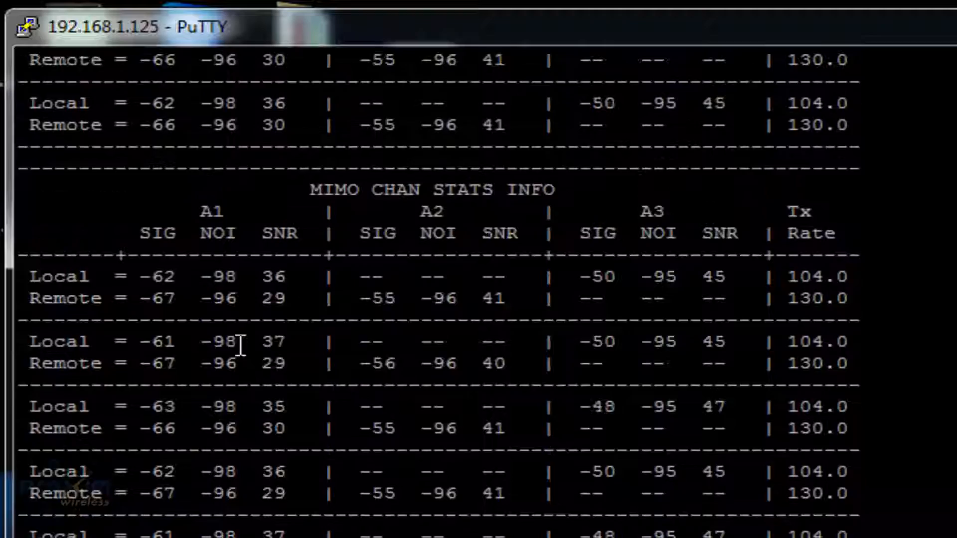
scroll("down", 3)
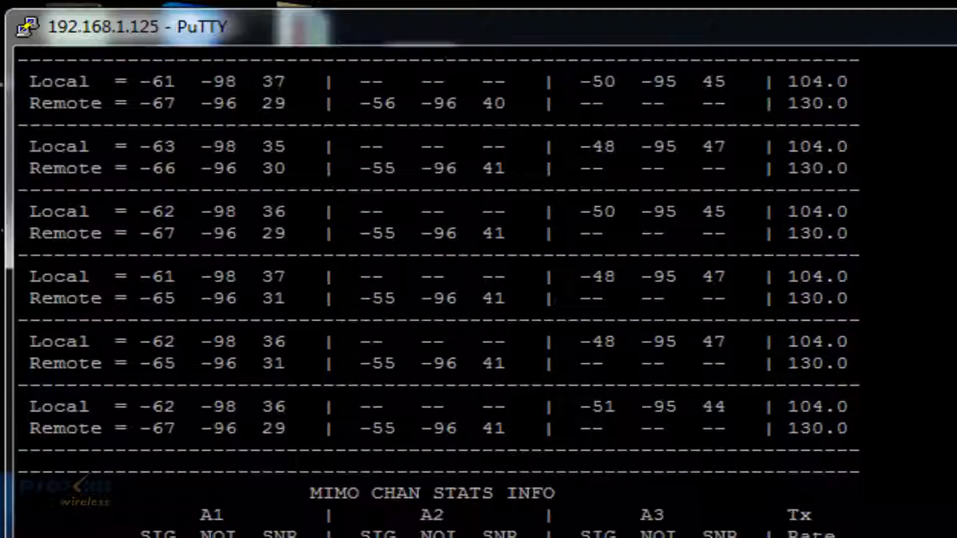
scroll("down", 3)
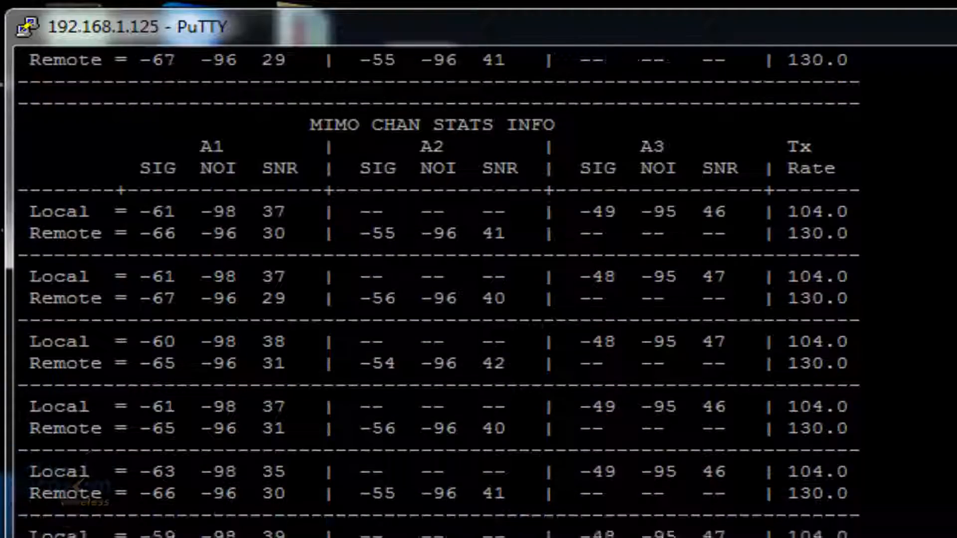
scroll("down", 3)
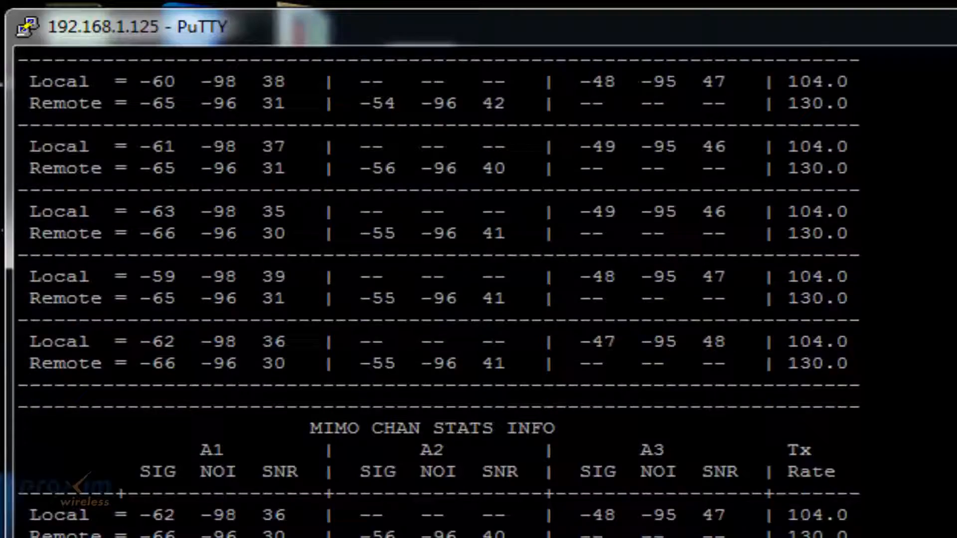